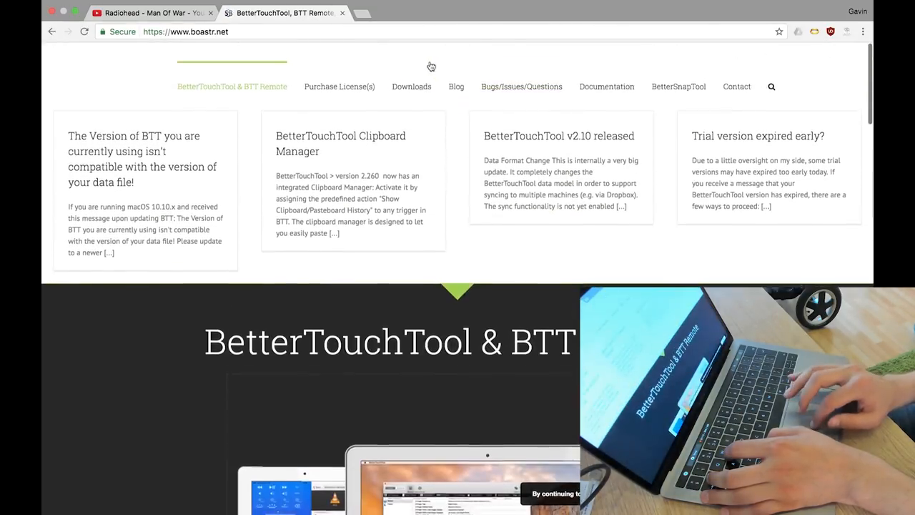
# - Close the boastr.net tab and launch BetterTouchTool via Spotlight
pyautogui.click(147, 12)
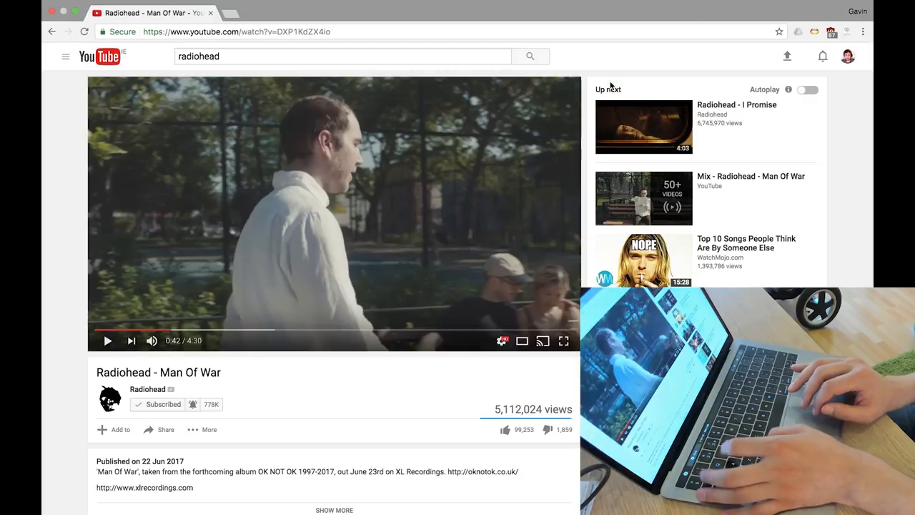
pyautogui.write('betterTouchTool')
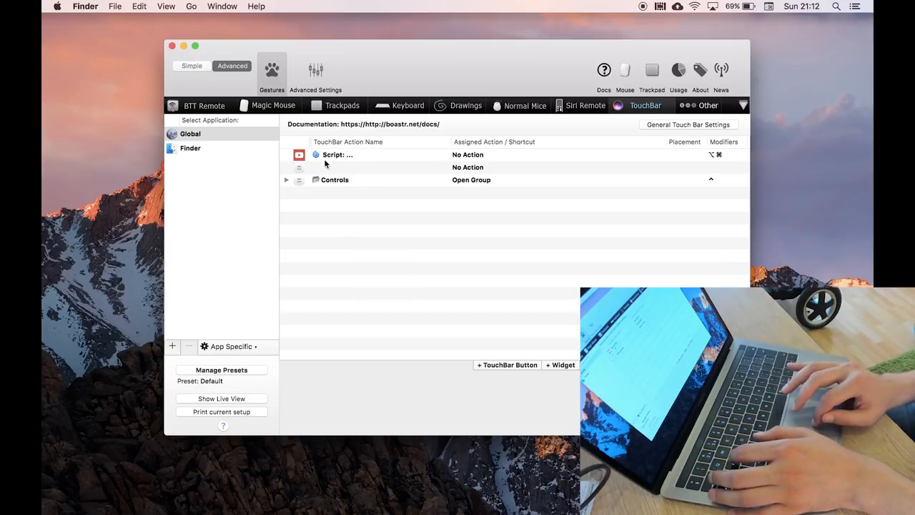
pyautogui.moveTo(341, 155)
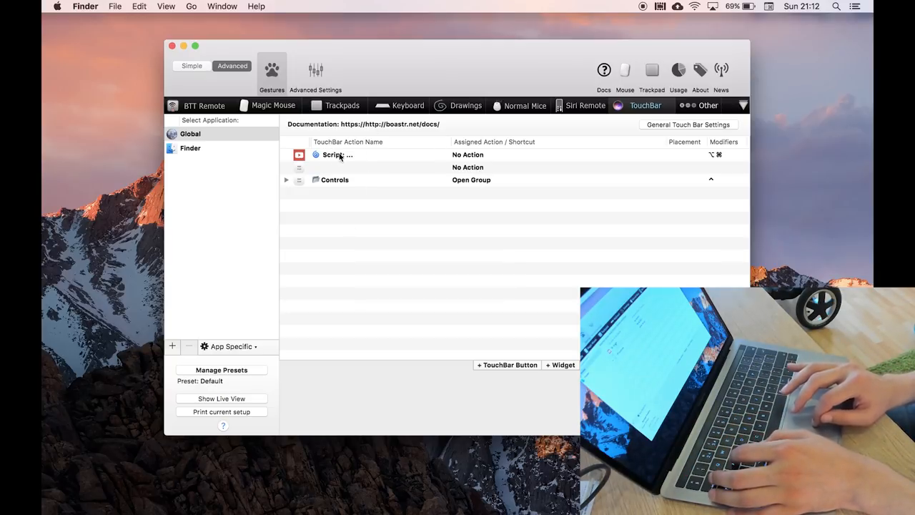
pyautogui.click(338, 155)
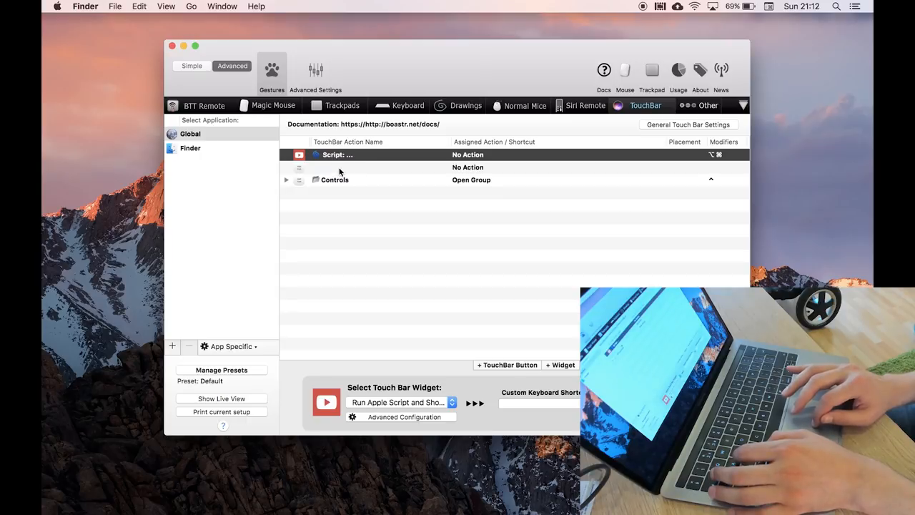
pyautogui.click(335, 180)
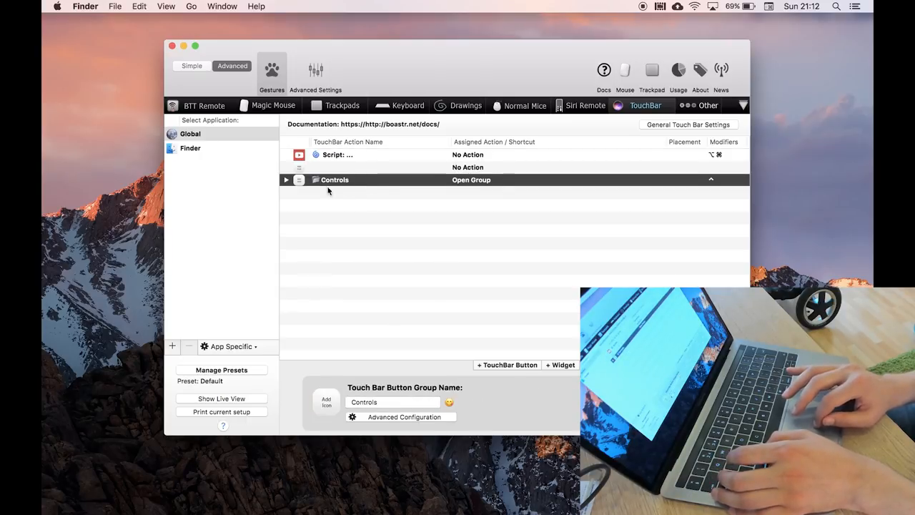
pyautogui.moveTo(292, 283)
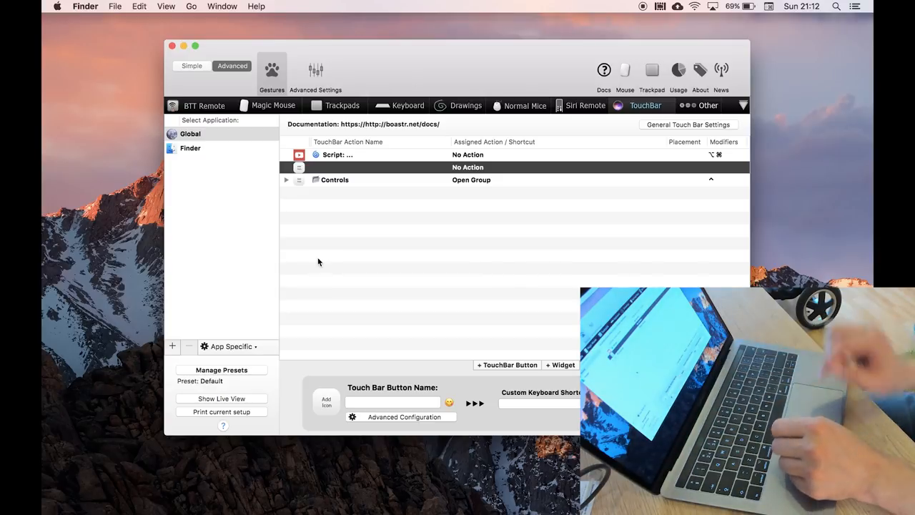
pyautogui.moveTo(466, 106)
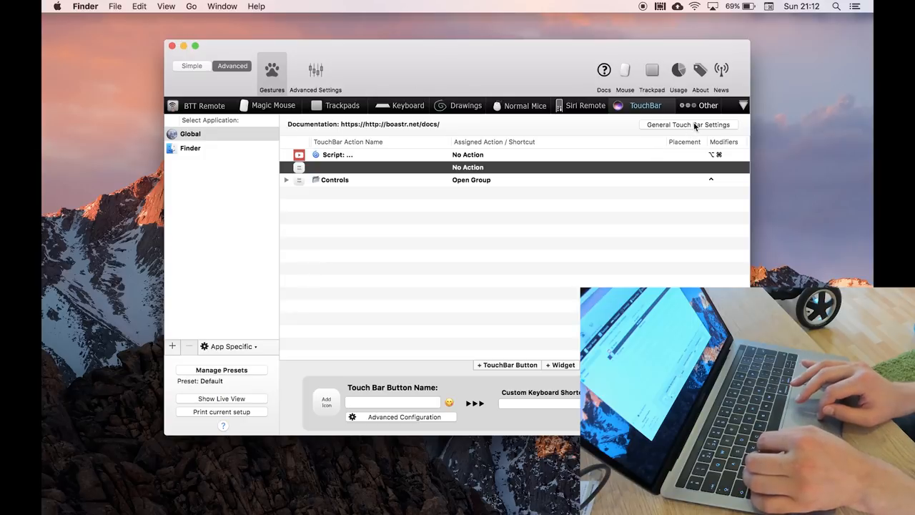
pyautogui.click(688, 124)
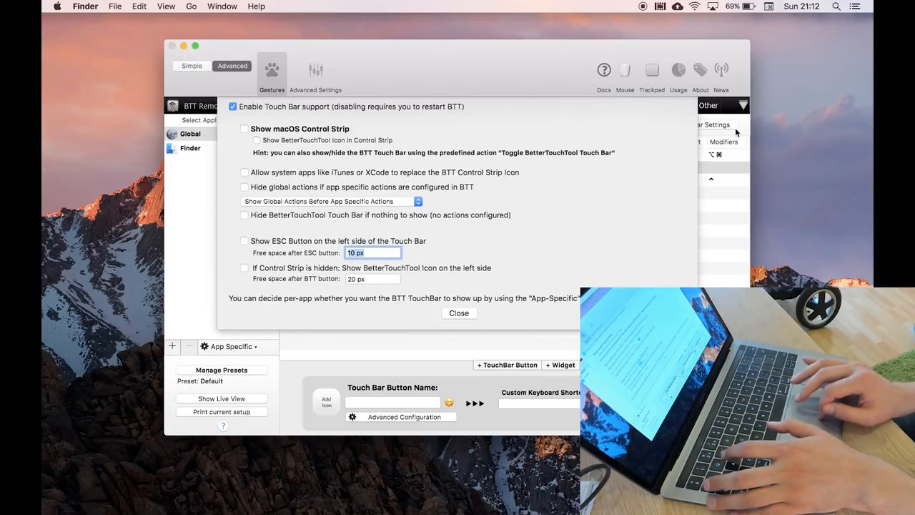
pyautogui.scroll(-3)
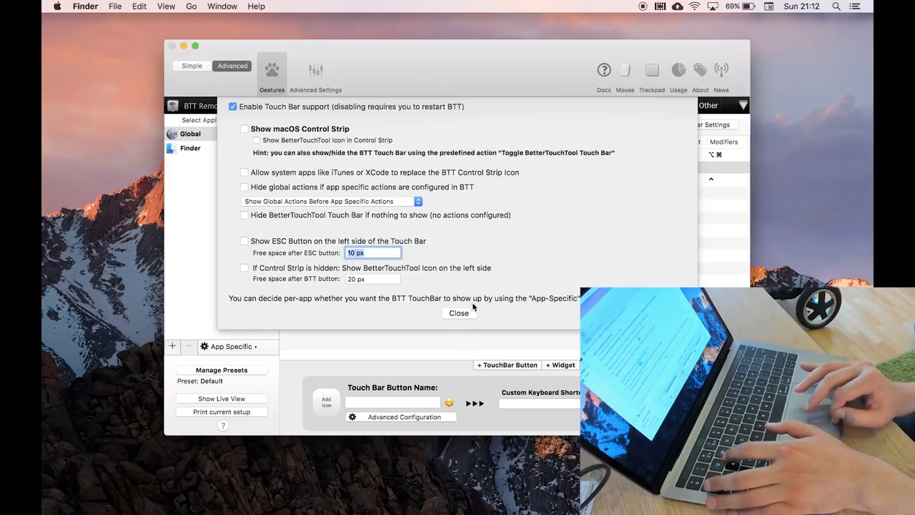
pyautogui.click(459, 313)
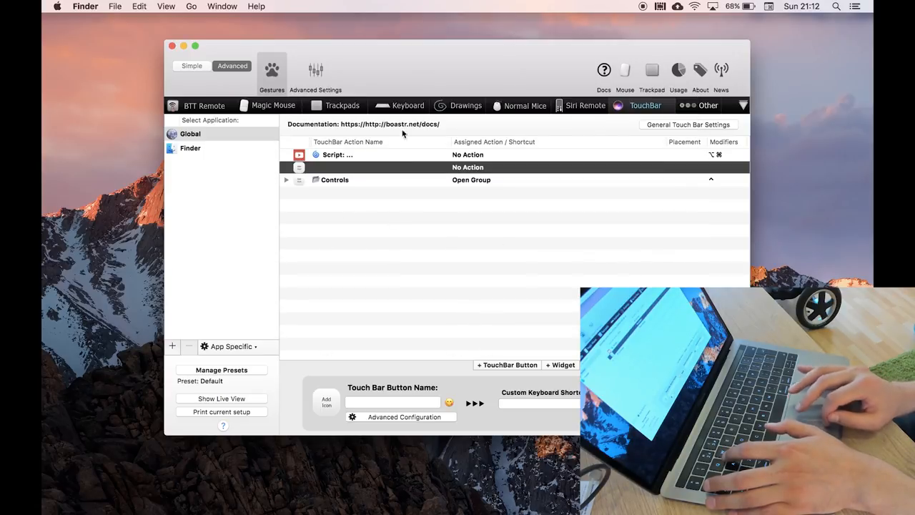
# - In Keyboard, view the § to ESC shortcut, add a trial shortcut and assign the ESC predefined action
pyautogui.click(400, 105)
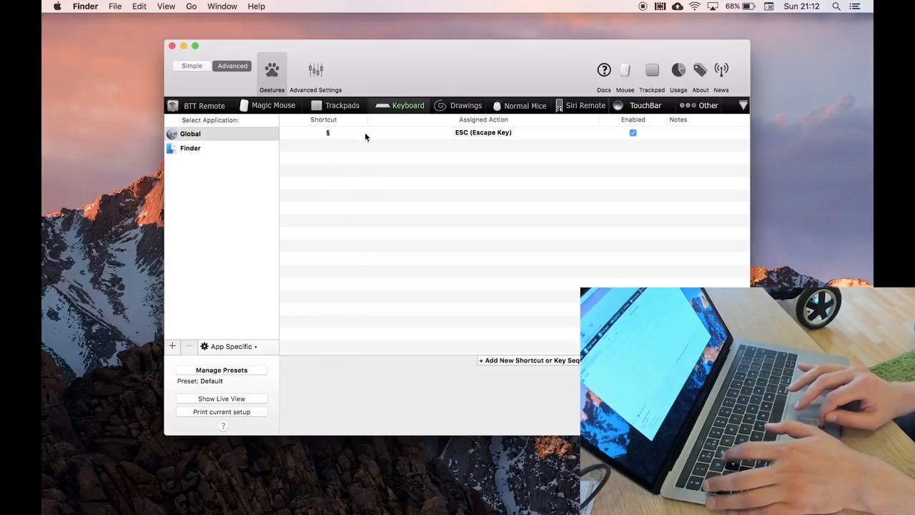
pyautogui.moveTo(351, 138)
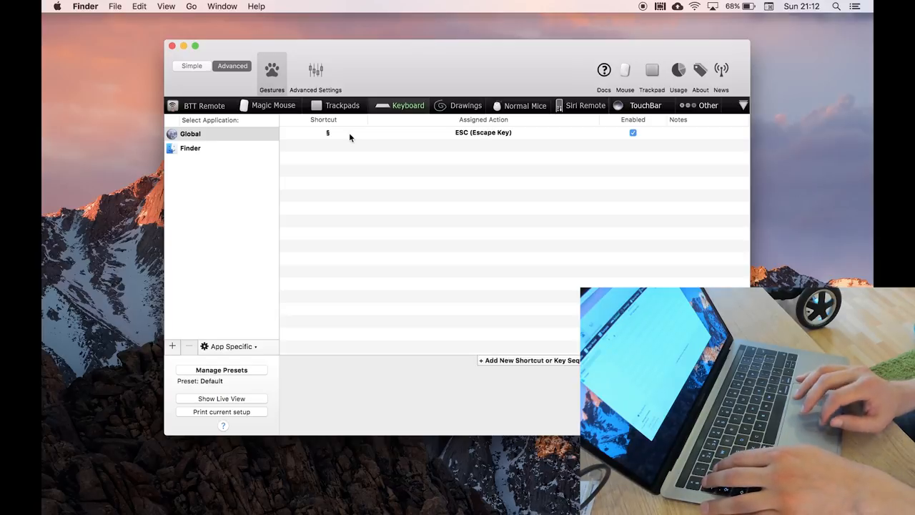
pyautogui.moveTo(338, 138)
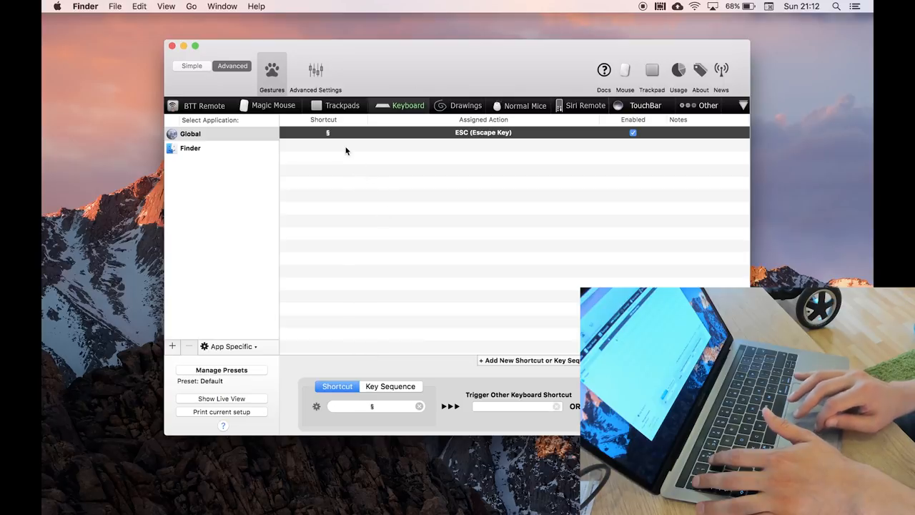
pyautogui.click(530, 359)
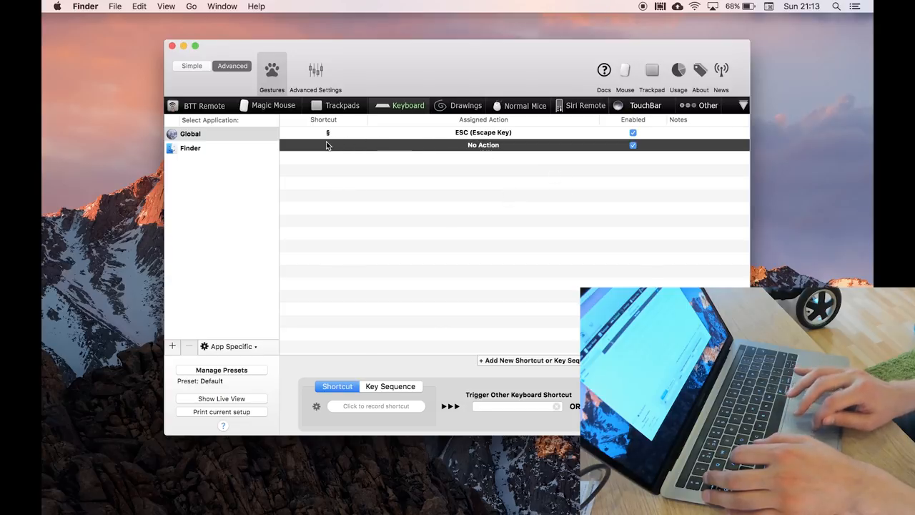
pyautogui.click(375, 406)
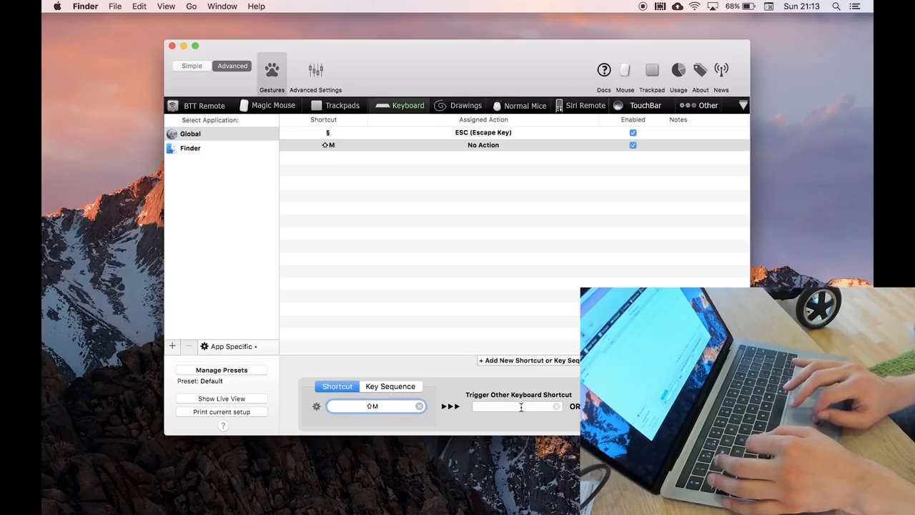
pyautogui.click(635, 406)
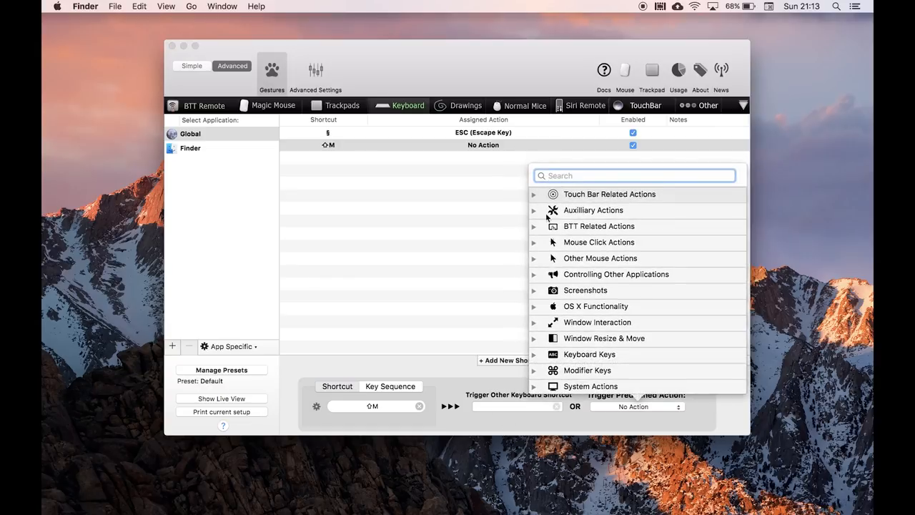
pyautogui.moveTo(560, 336)
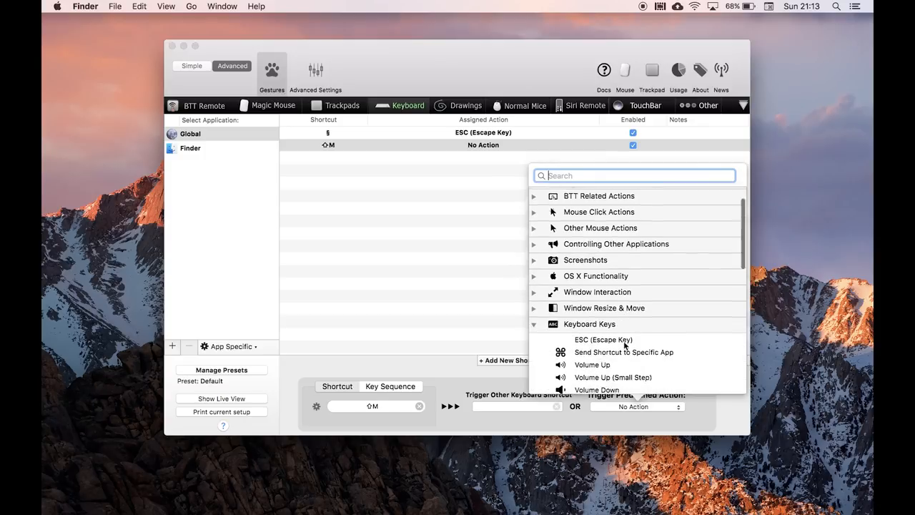
pyautogui.click(603, 340)
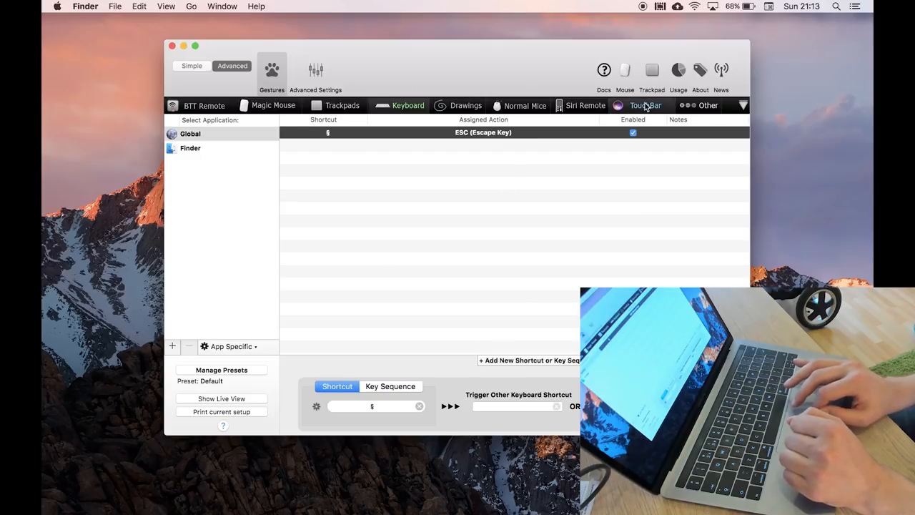
# - Back in Touch Bar, add a standalone New Button outside the Controls group, then remove it
pyautogui.click(645, 105)
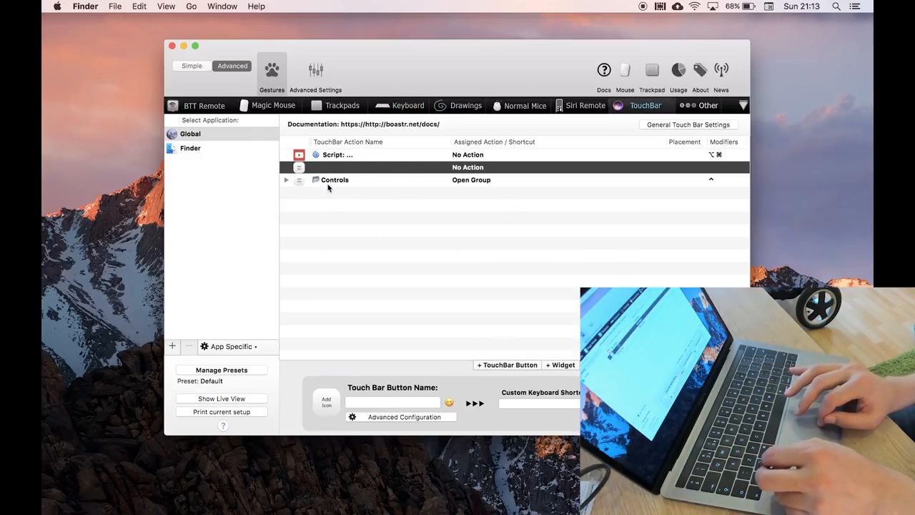
pyautogui.click(334, 179)
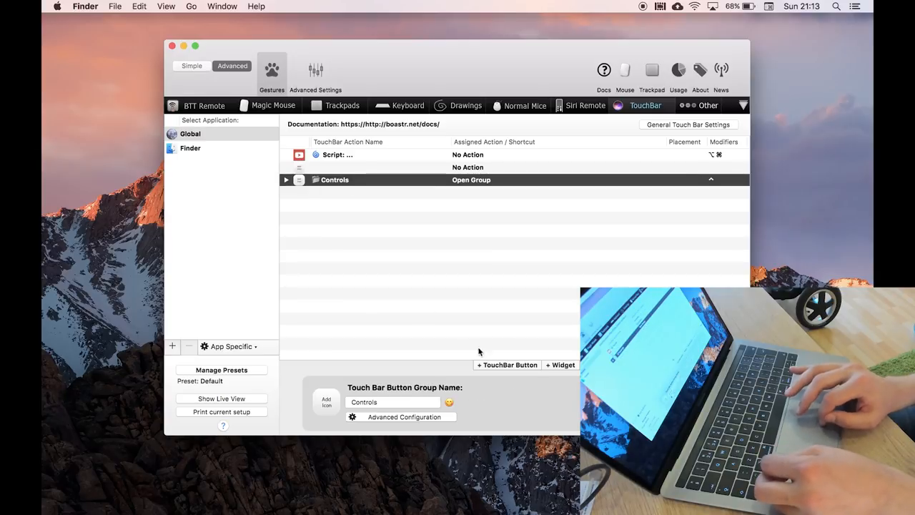
pyautogui.moveTo(346, 256)
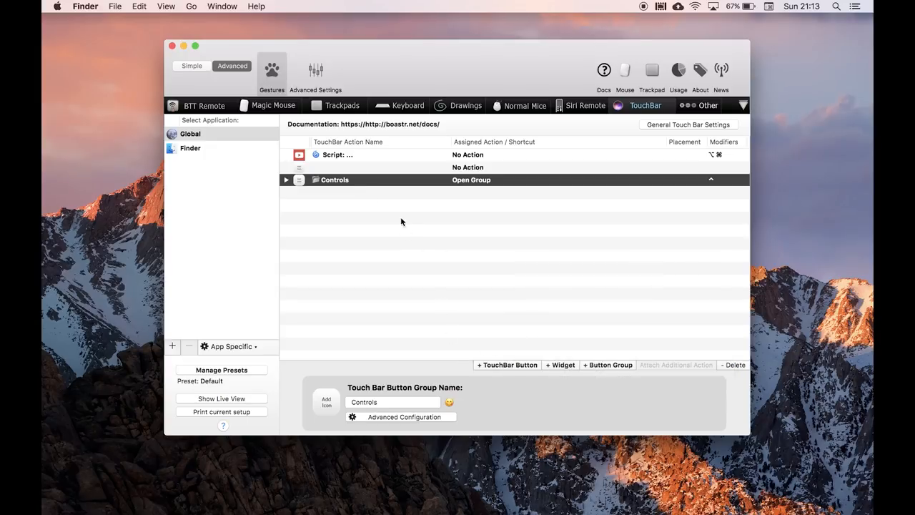
pyautogui.click(506, 365)
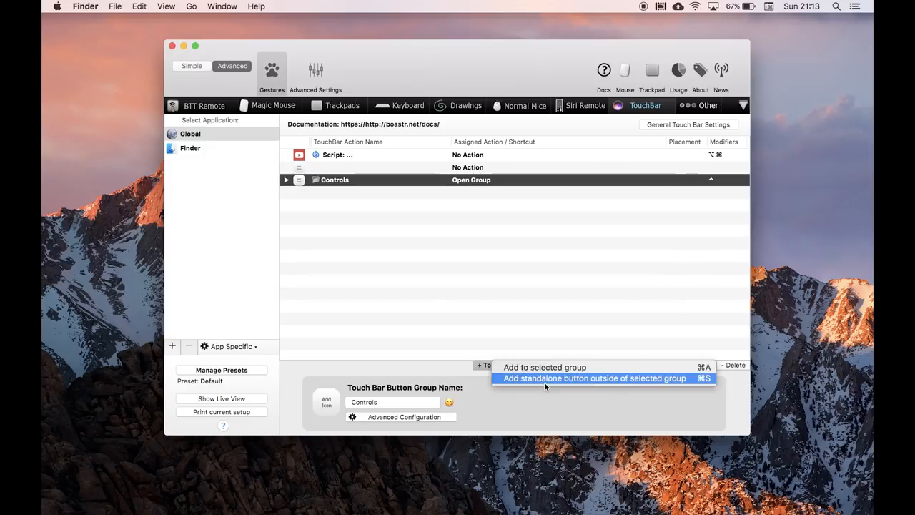
pyautogui.click(592, 378)
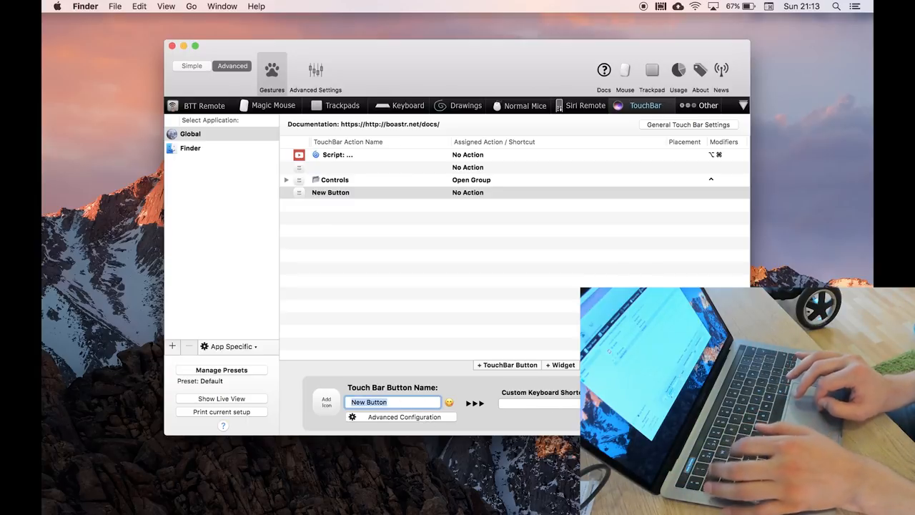
pyautogui.click(545, 404)
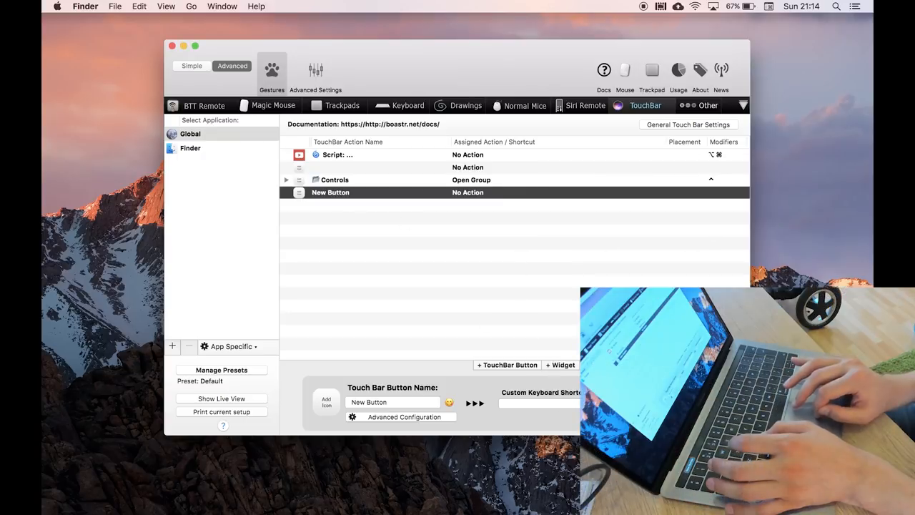
pyautogui.click(335, 180)
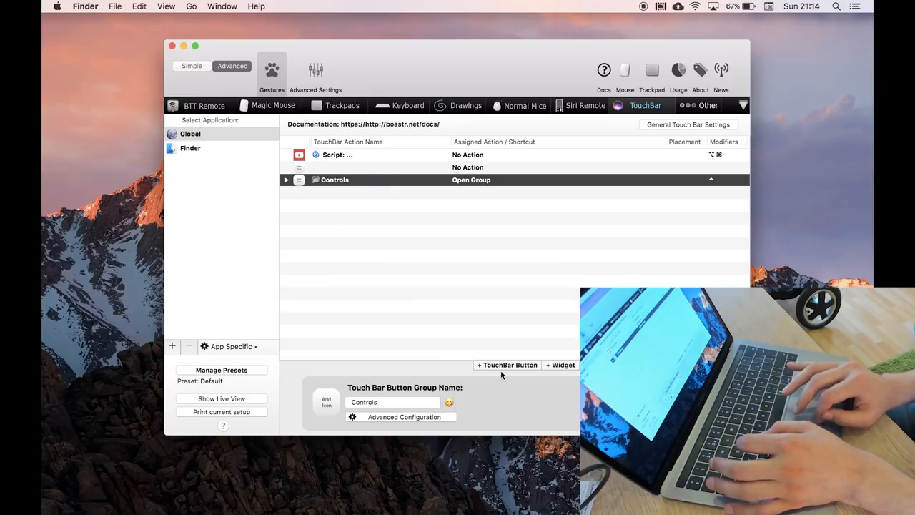
pyautogui.moveTo(350, 257)
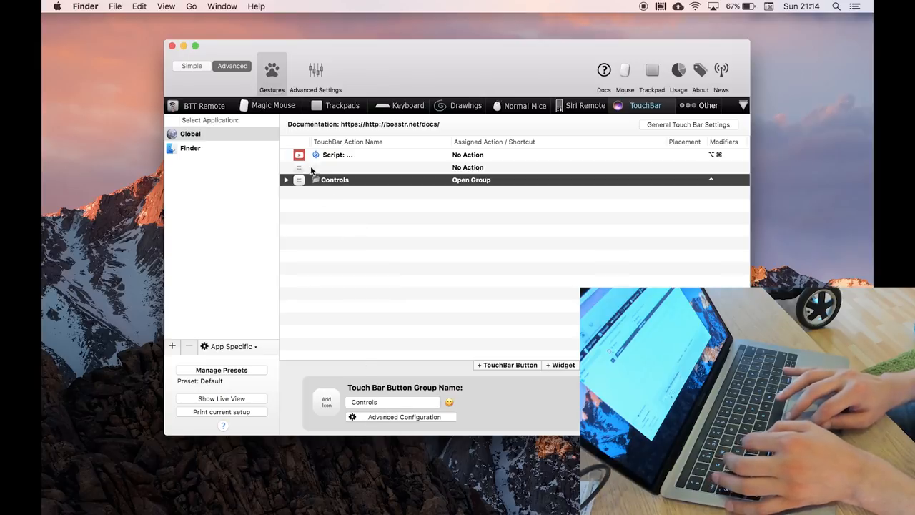
pyautogui.moveTo(171, 457)
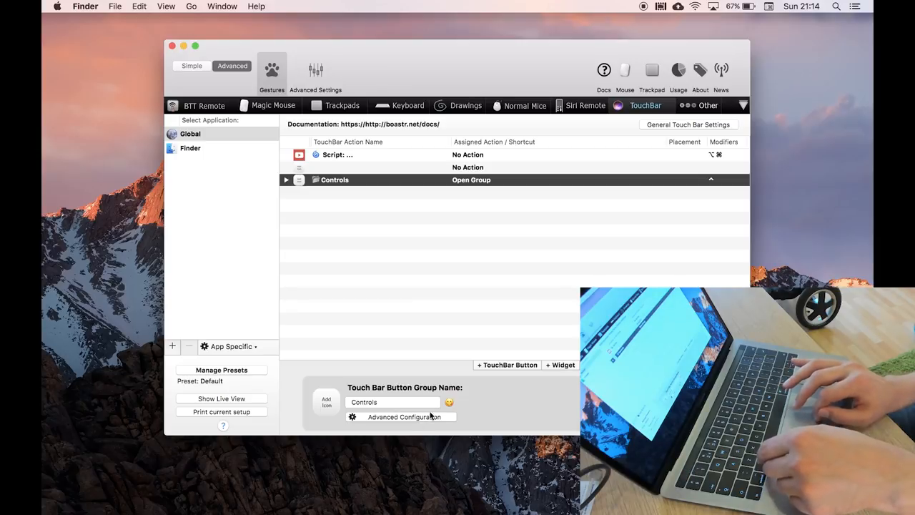
# - Review the Controls group's display options and set its button colour value to 0
pyautogui.click(404, 416)
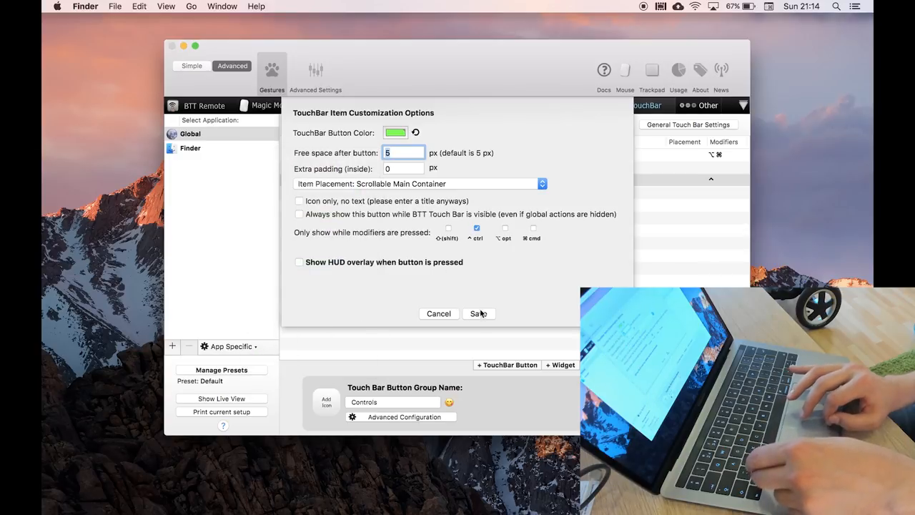
pyautogui.click(478, 313)
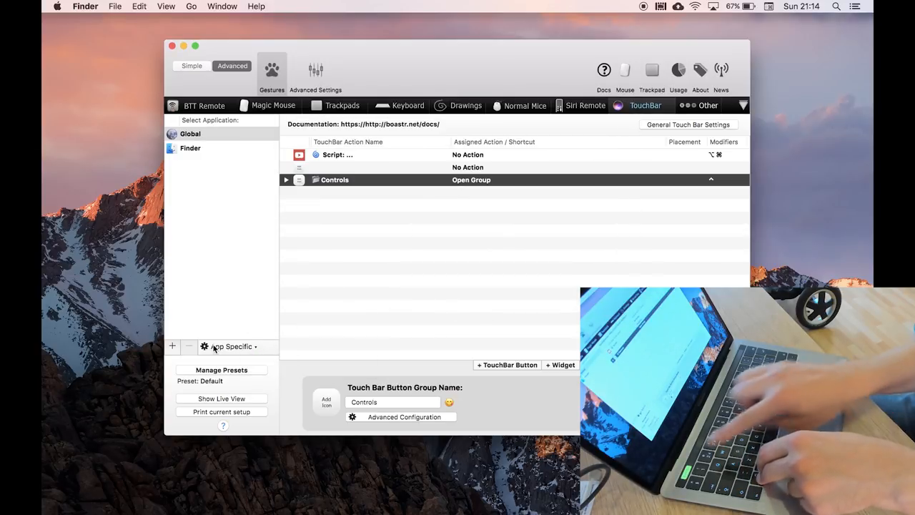
pyautogui.moveTo(384, 198)
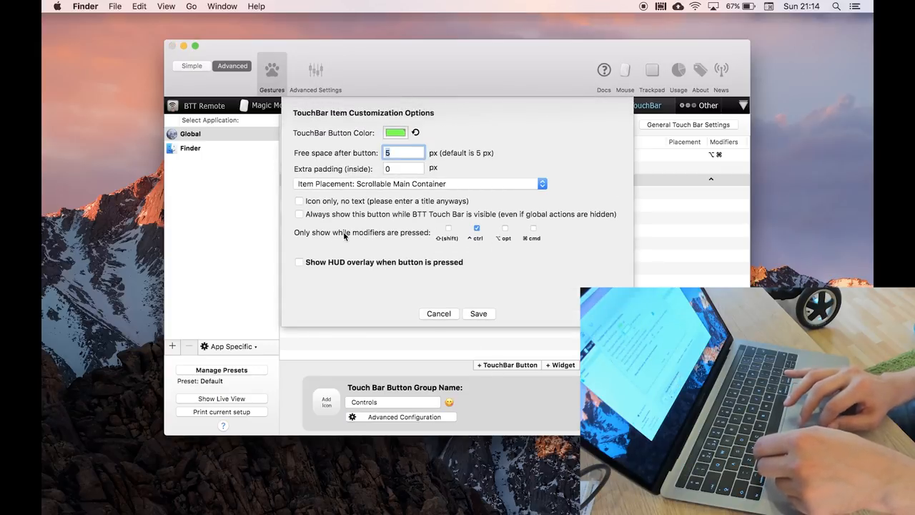
pyautogui.moveTo(411, 244)
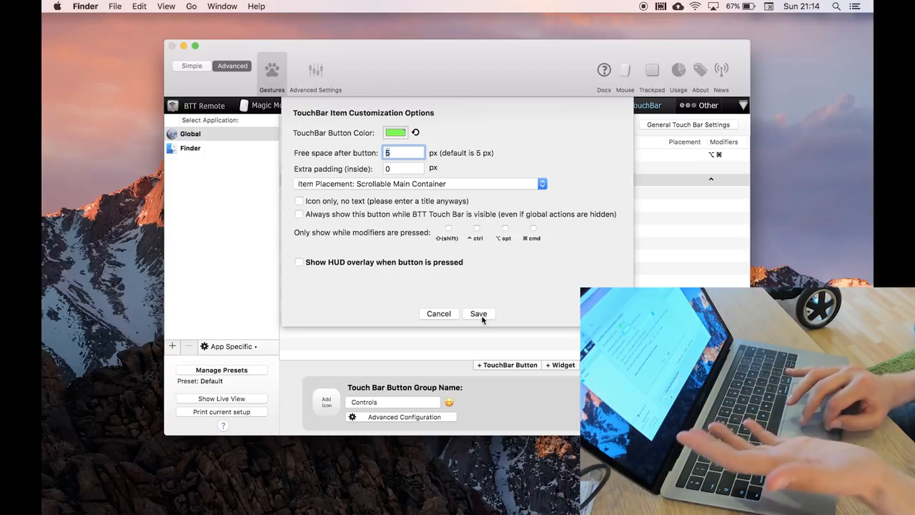
pyautogui.click(478, 313)
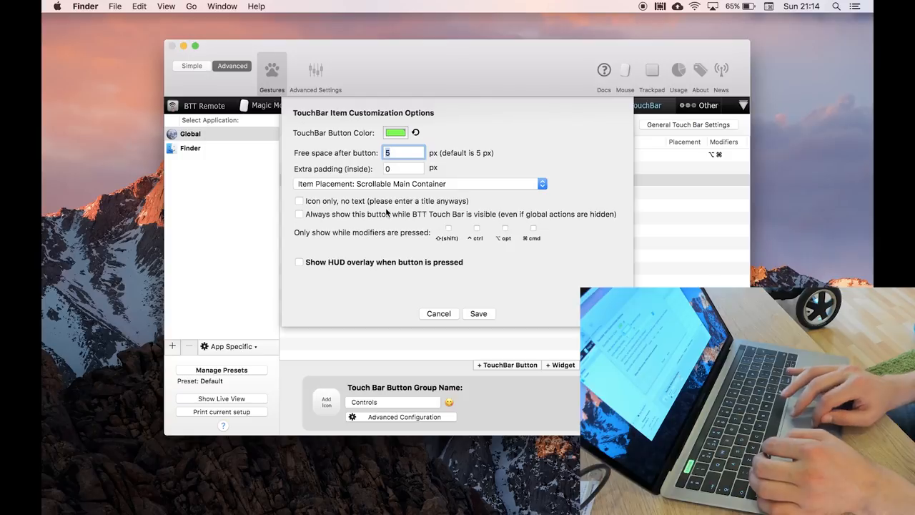
pyautogui.moveTo(359, 306)
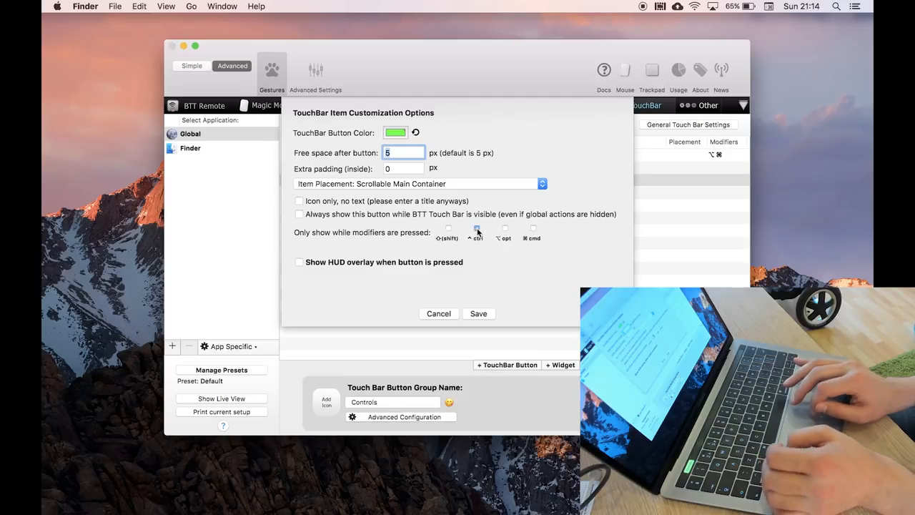
pyautogui.click(396, 132)
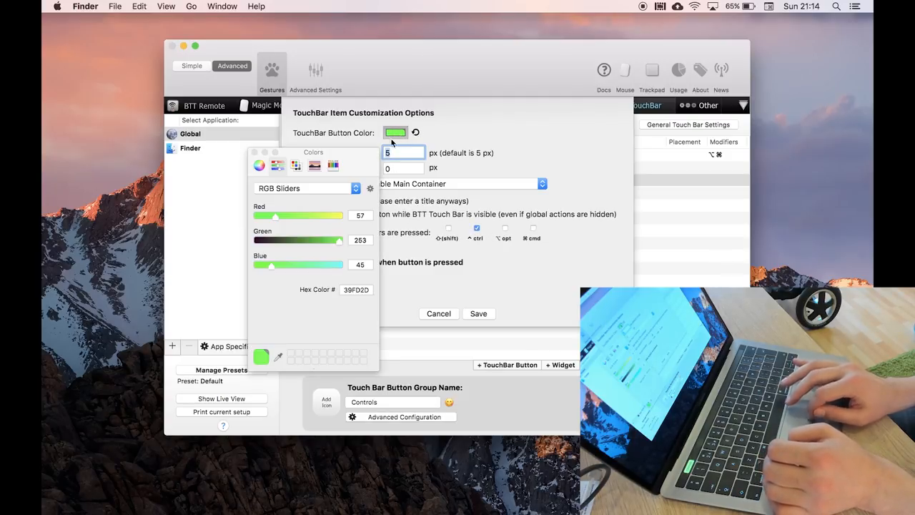
pyautogui.write('0')
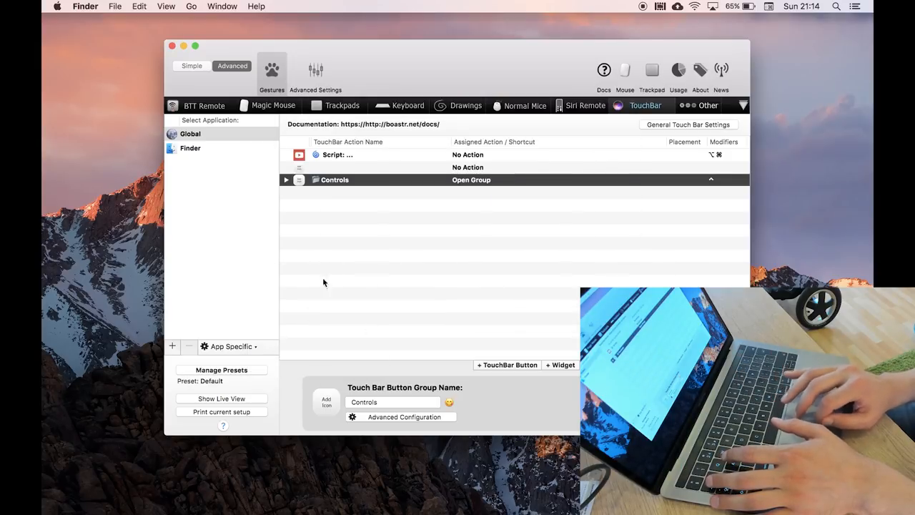
# - Inspect the group's Close and Brightness widgets, then add a new widget and list the available types
pyautogui.click(286, 179)
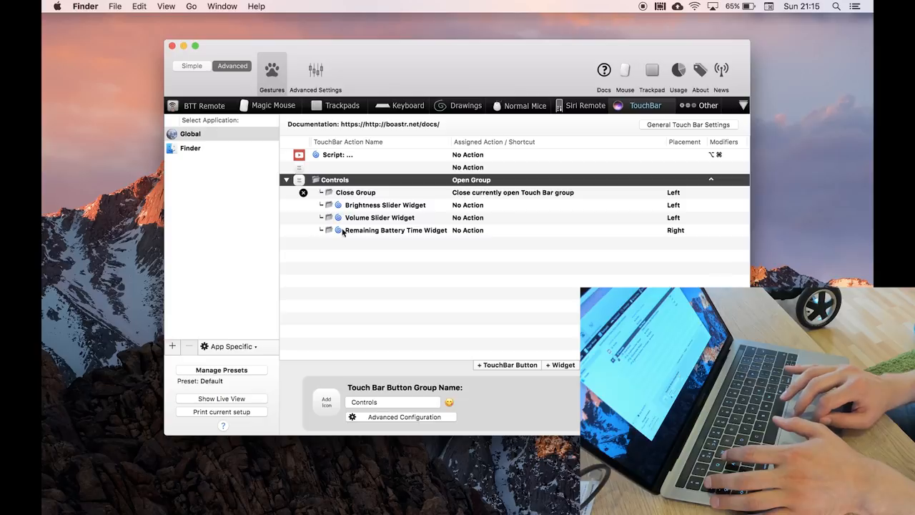
pyautogui.click(355, 193)
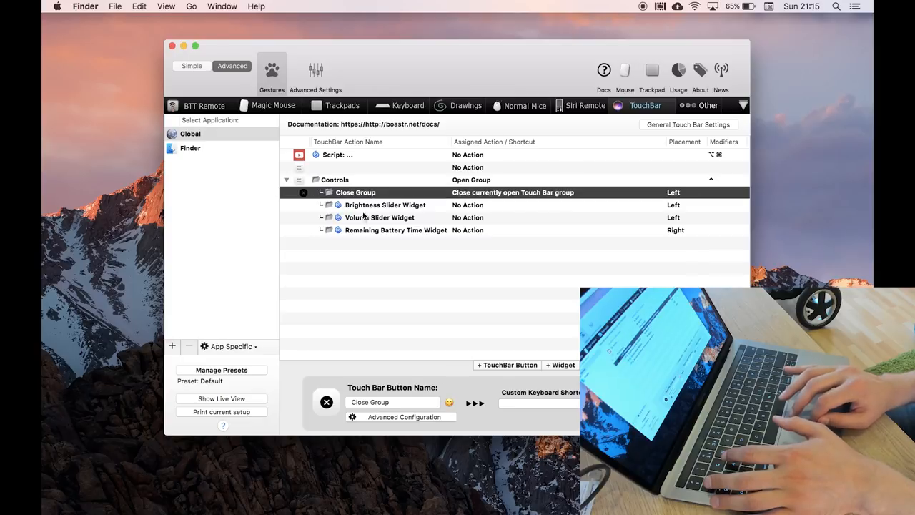
pyautogui.click(385, 206)
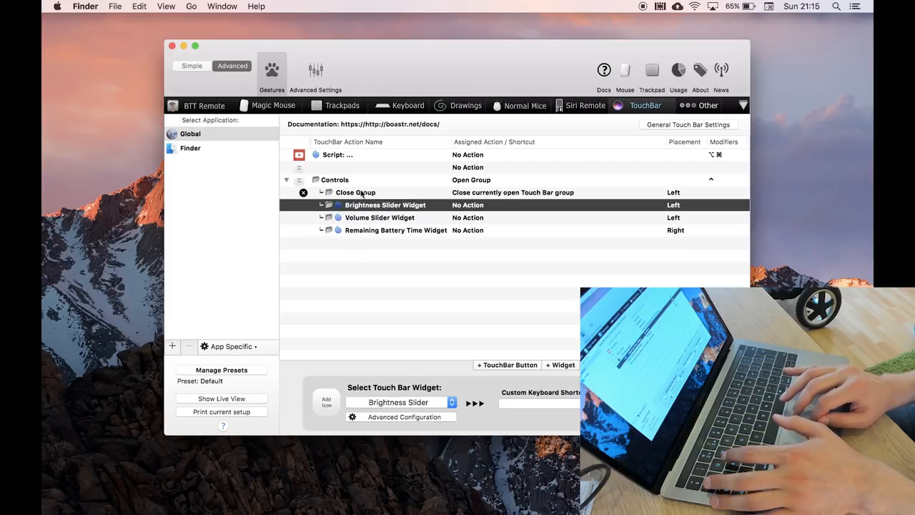
pyautogui.click(335, 179)
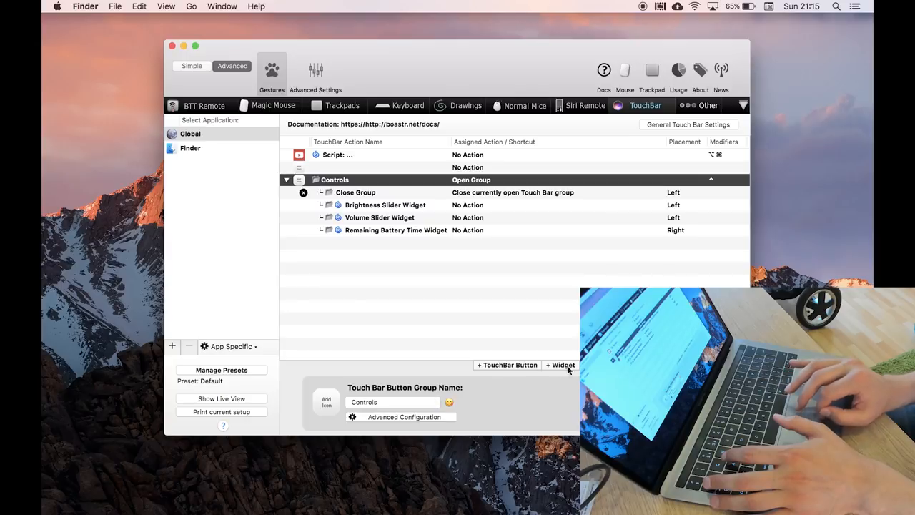
pyautogui.click(561, 365)
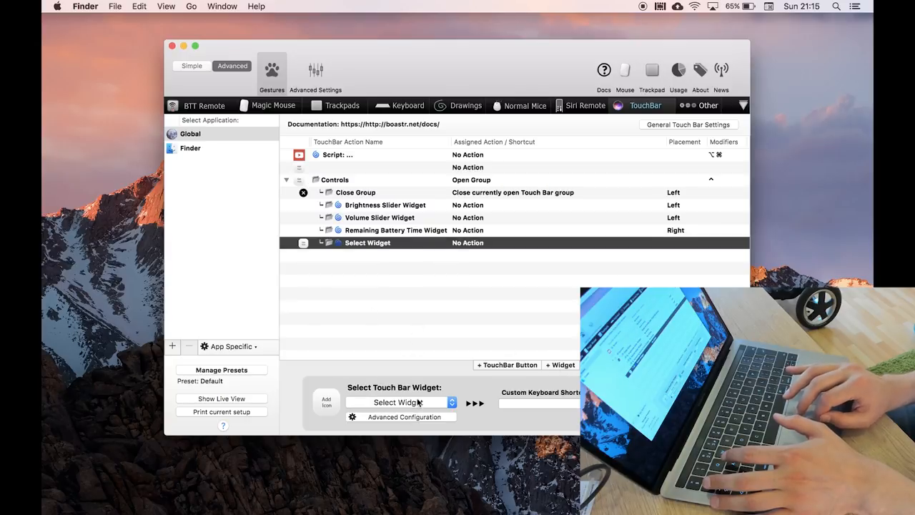
pyautogui.click(400, 402)
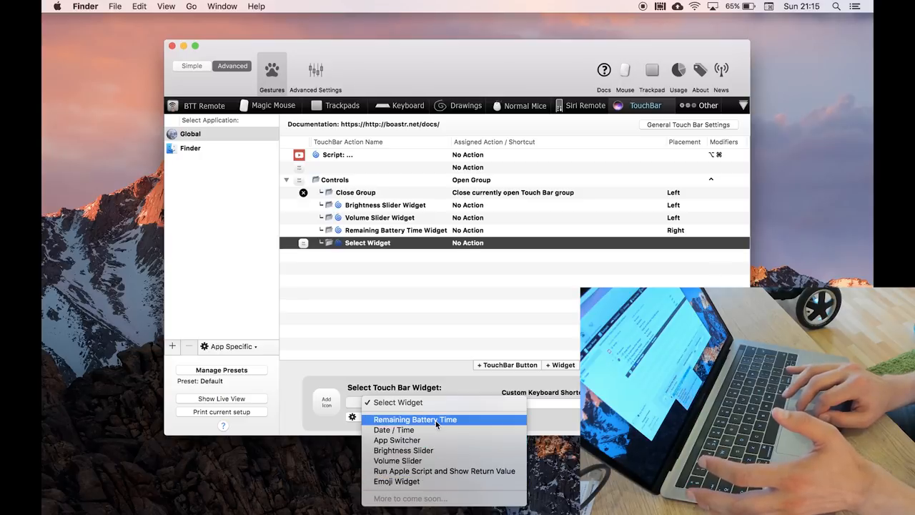
pyautogui.moveTo(404, 450)
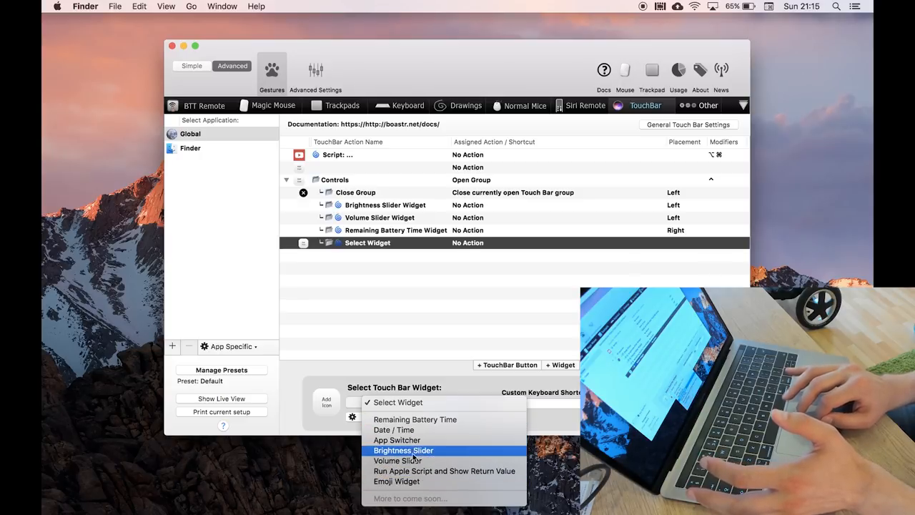
pyautogui.moveTo(415, 458)
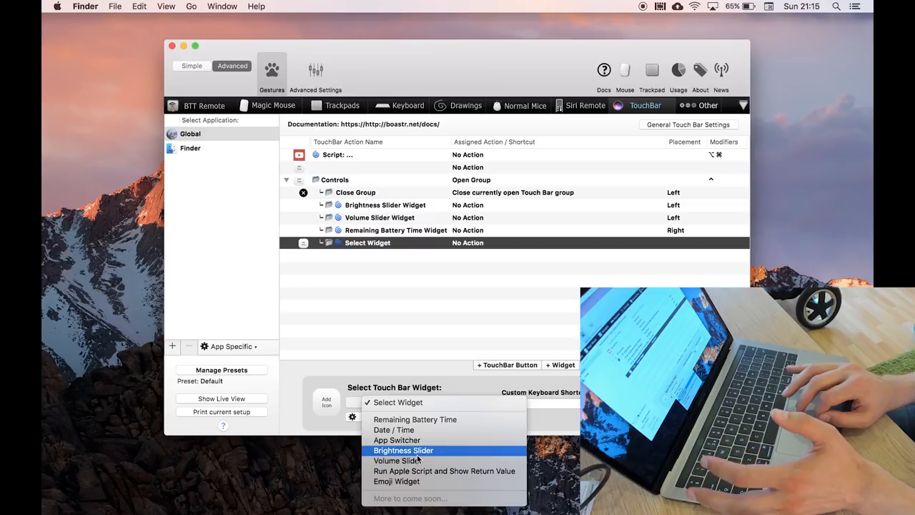
pyautogui.moveTo(399, 461)
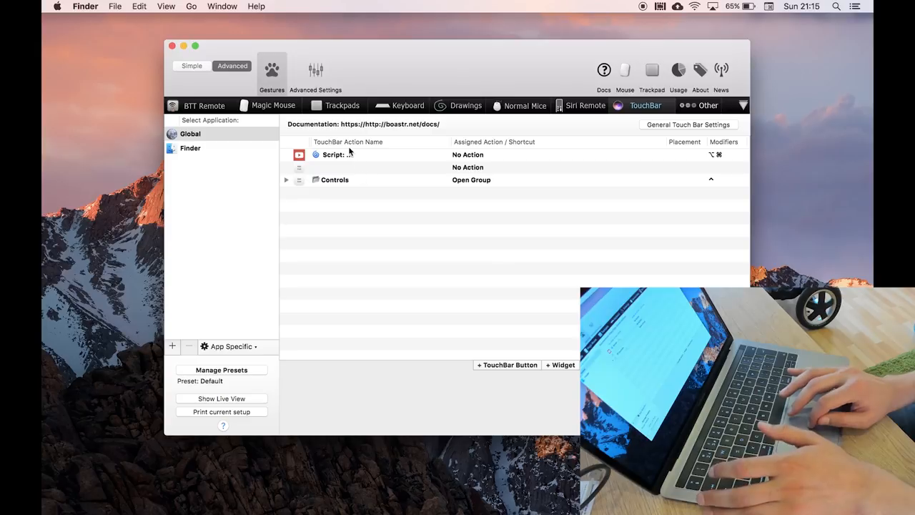
# - Select the script widget and bring up its detailed configuration
pyautogui.click(337, 154)
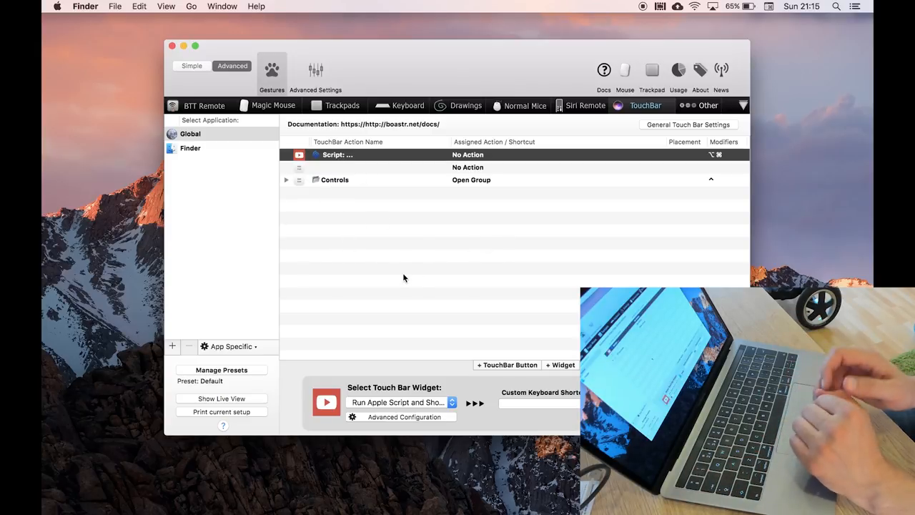
pyautogui.moveTo(359, 318)
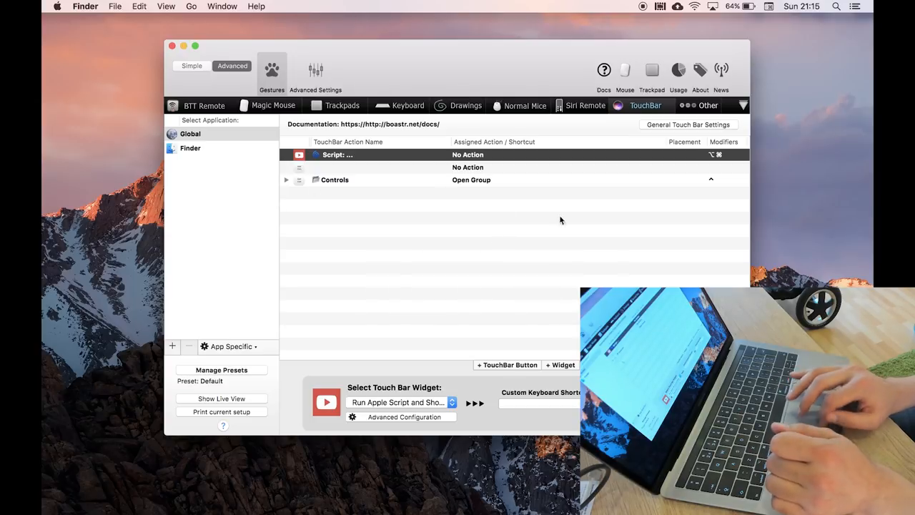
pyautogui.moveTo(445, 285)
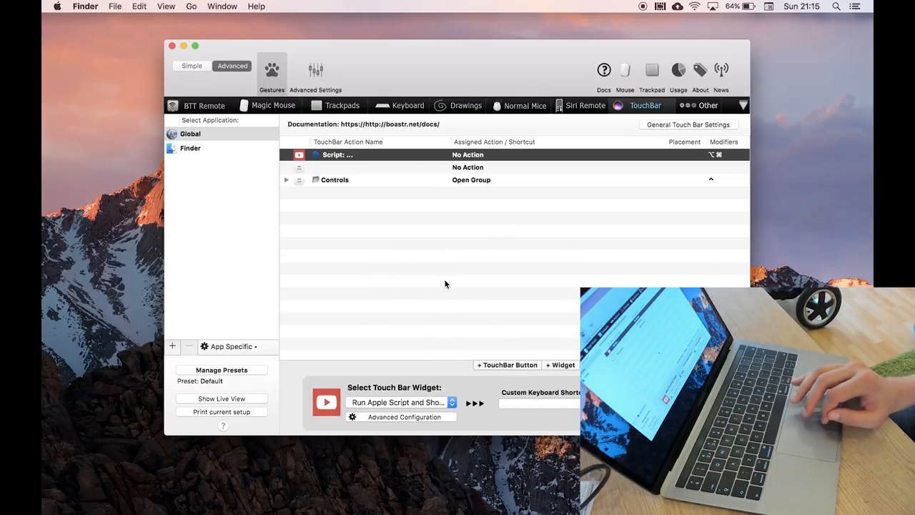
pyautogui.moveTo(412, 155)
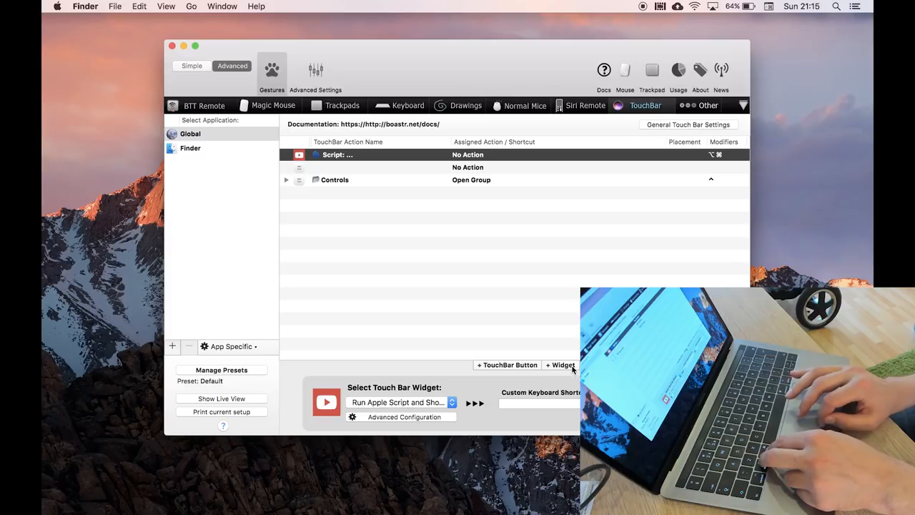
pyautogui.click(400, 402)
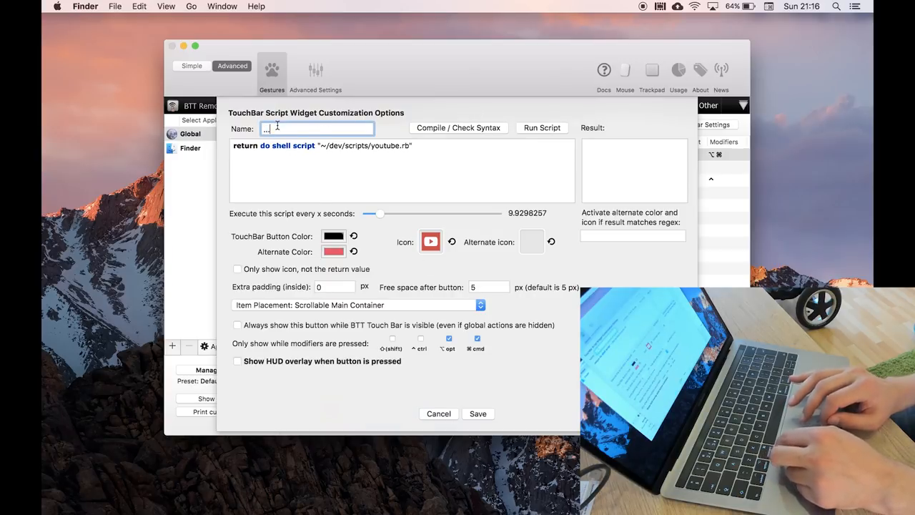
pyautogui.moveTo(218, 334)
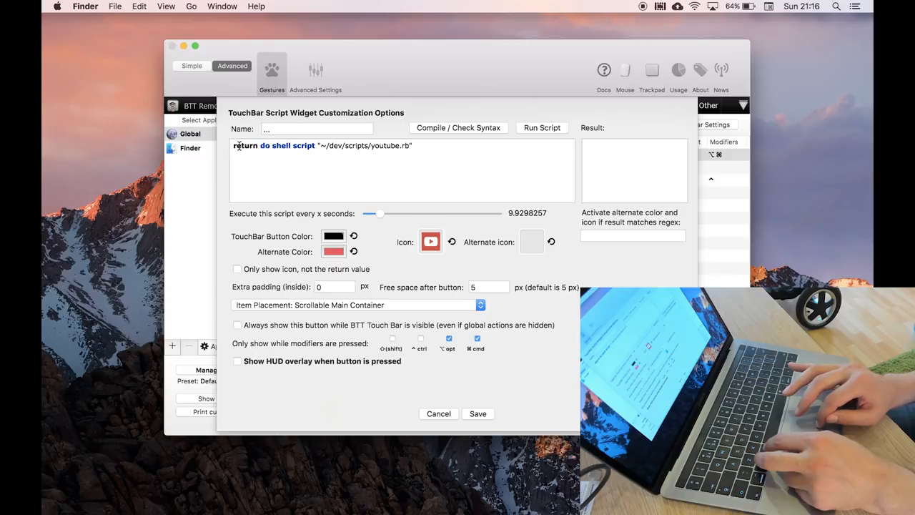
# - Test-run youtube.rb (459 subs, 25,720 views), set the refresh interval to 10 seconds and save
pyautogui.doubleClick(245, 145)
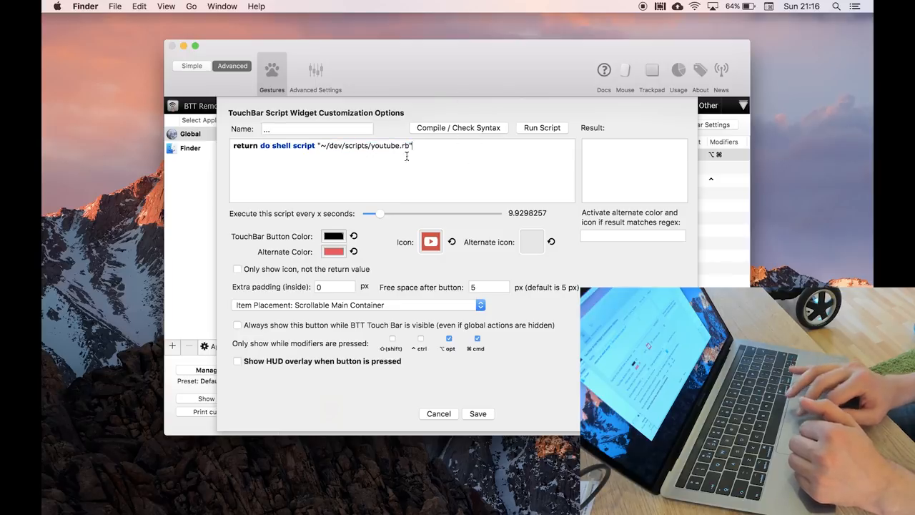
pyautogui.click(542, 128)
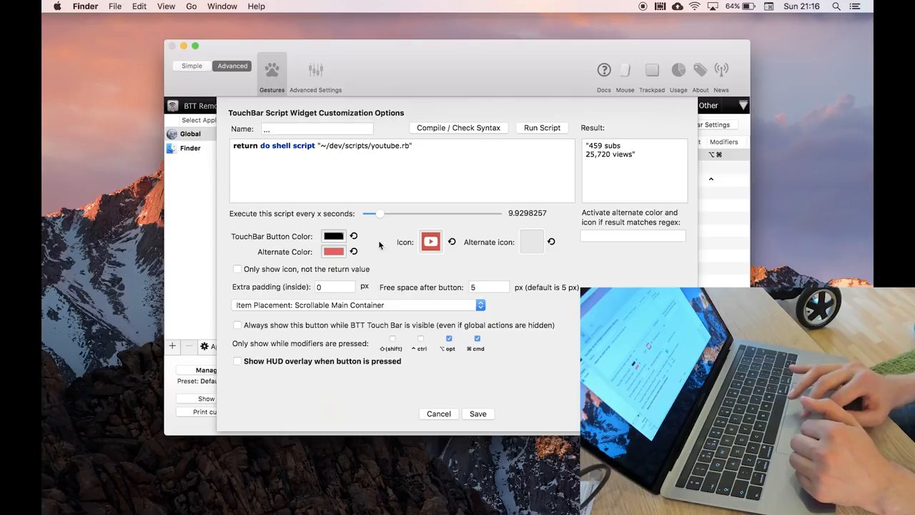
pyautogui.moveTo(378, 213); pyautogui.dragTo(366, 213)
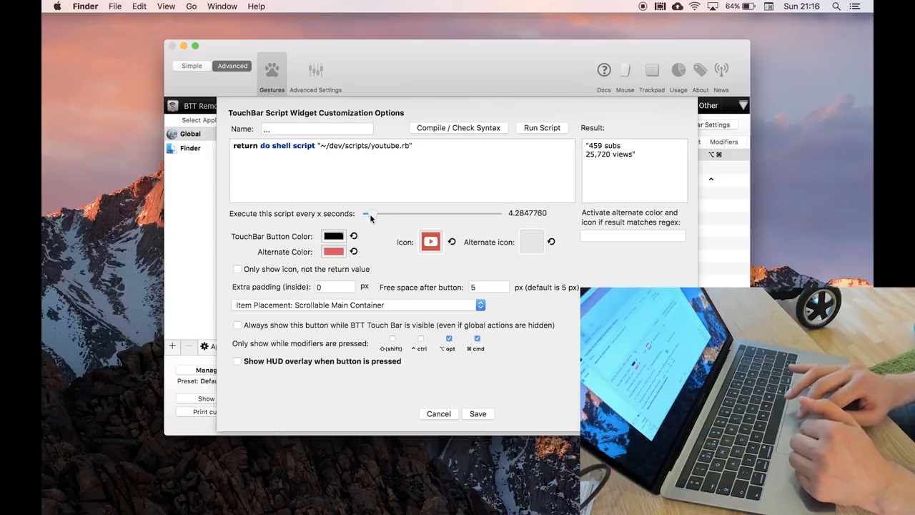
pyautogui.moveTo(365, 213); pyautogui.dragTo(377, 213)
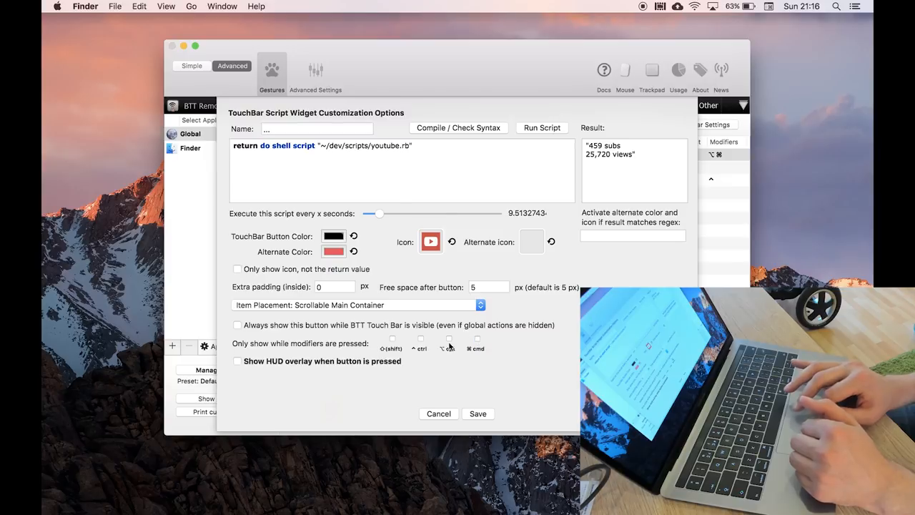
pyautogui.moveTo(379, 213); pyautogui.dragTo(368, 214)
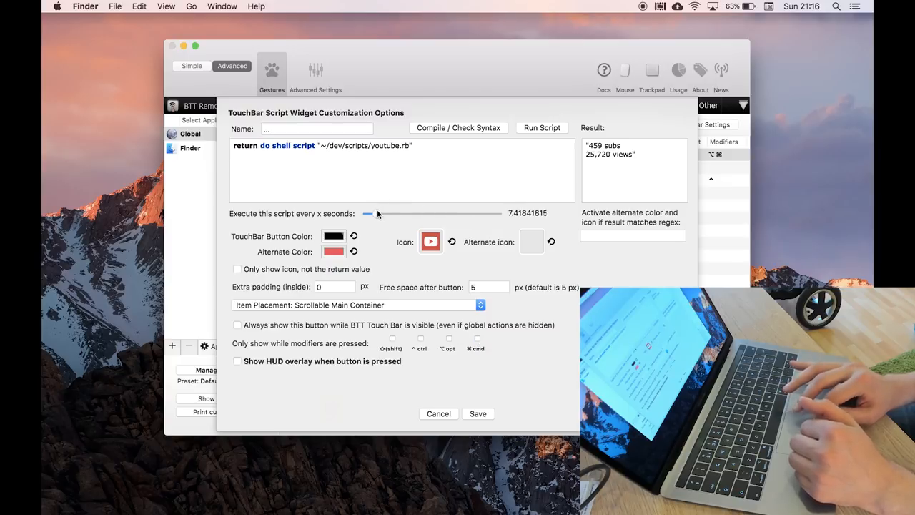
pyautogui.click(527, 212)
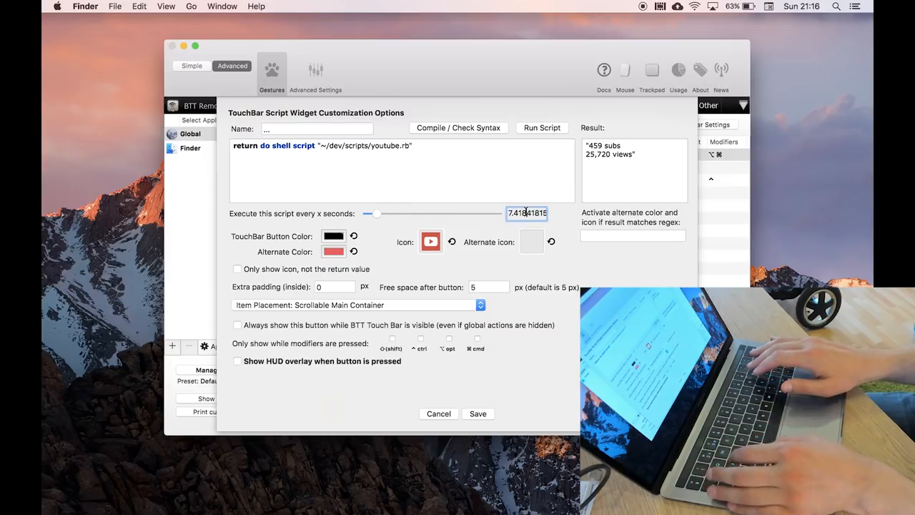
pyautogui.write('10')
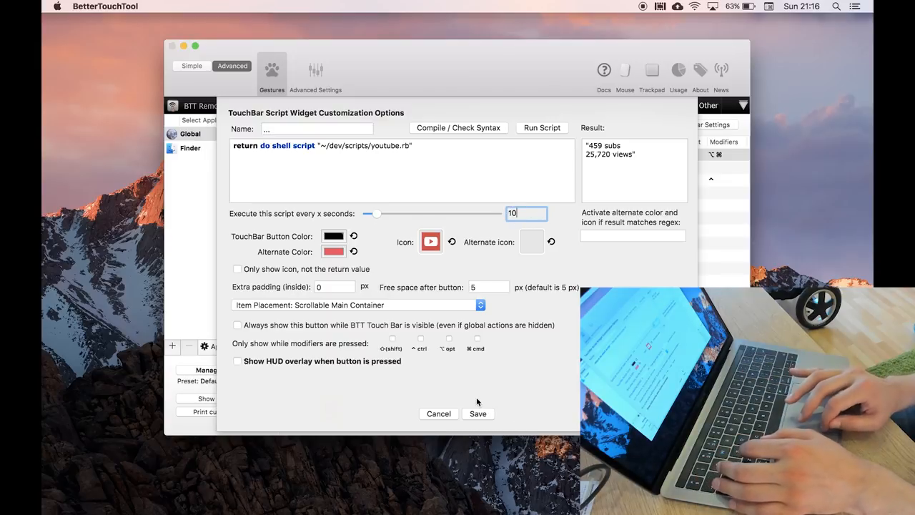
pyautogui.click(478, 413)
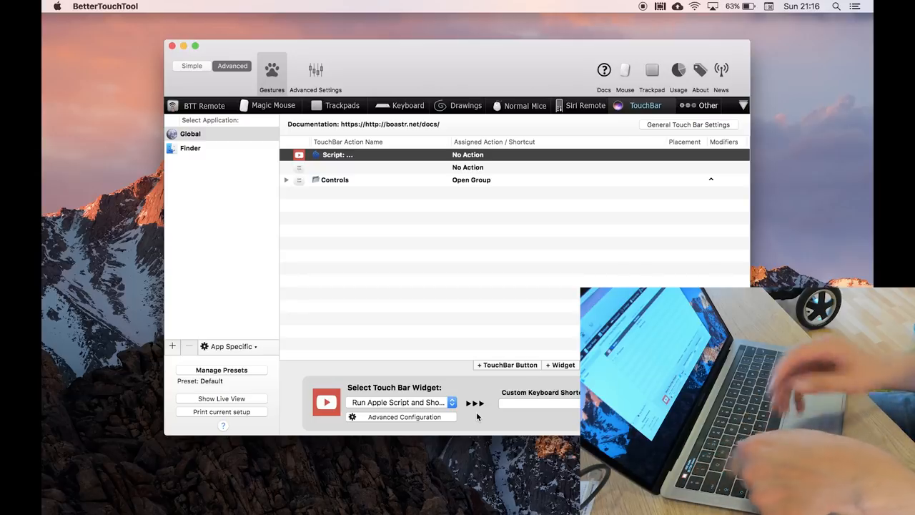
# - Reopen the widget's settings, confirm the 10 s interval and run the script again to preview its output
pyautogui.click(401, 417)
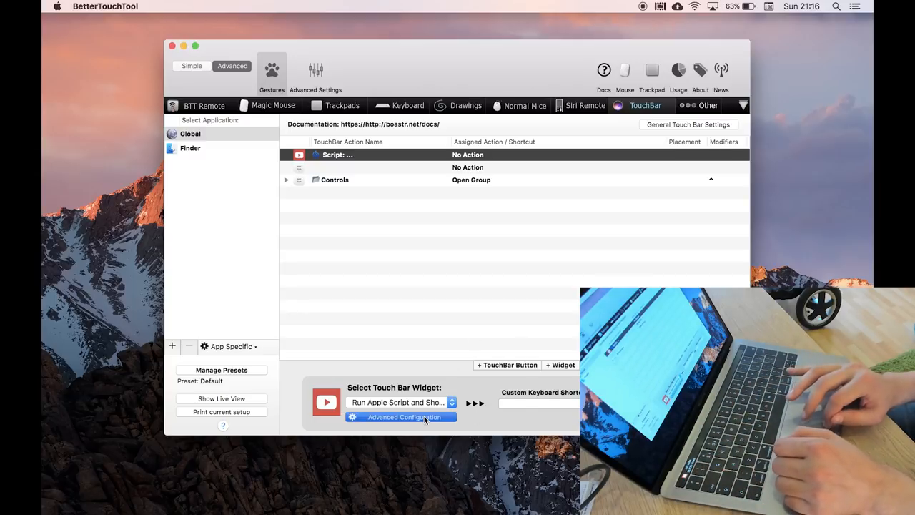
pyautogui.click(401, 417)
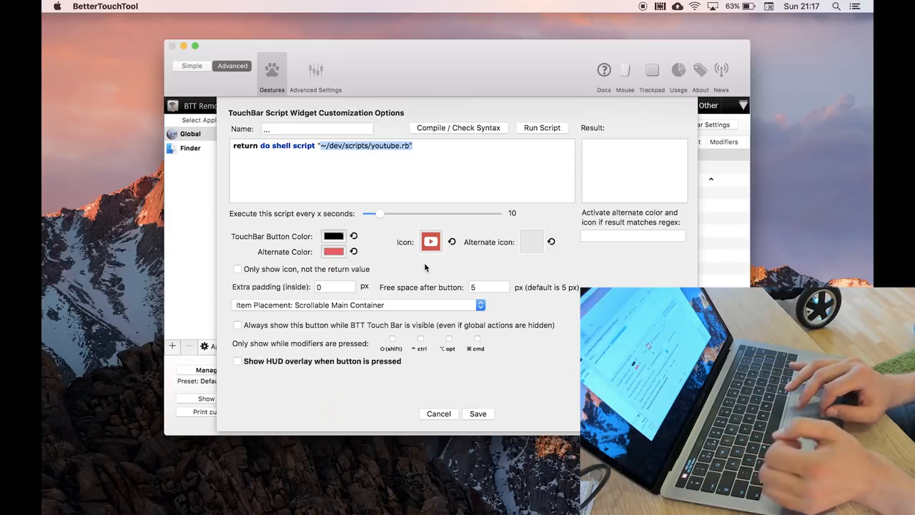
pyautogui.moveTo(531, 241)
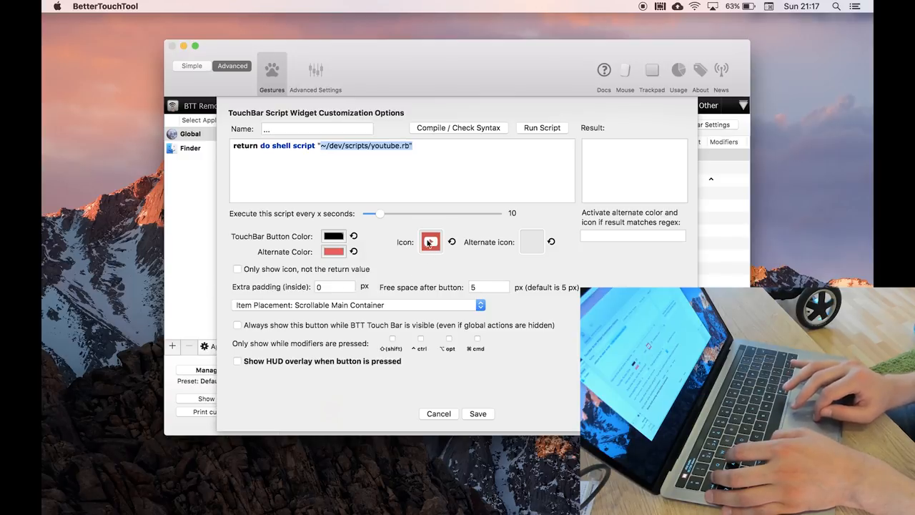
pyautogui.click(431, 242)
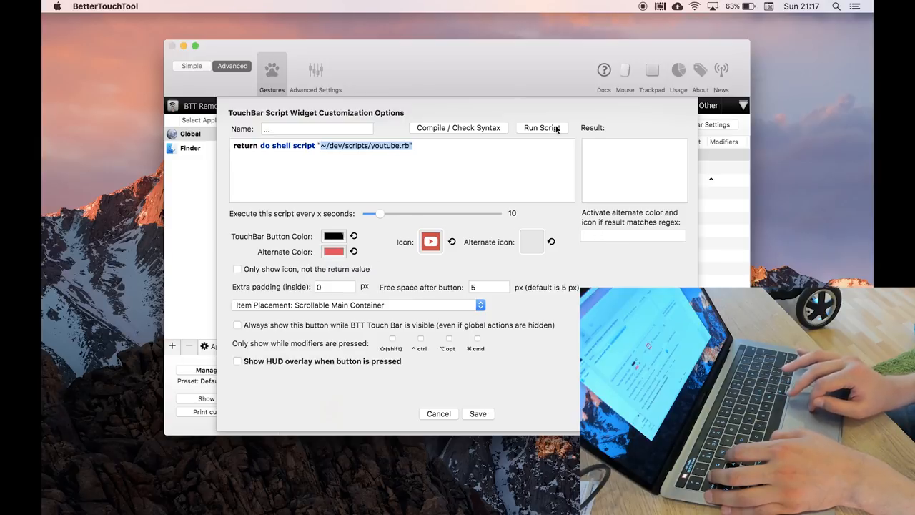
pyautogui.click(542, 127)
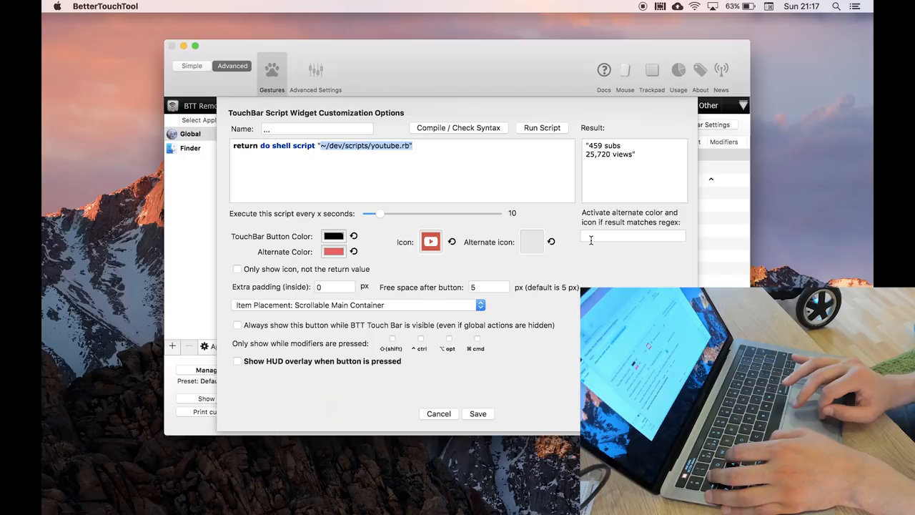
pyautogui.click(632, 236)
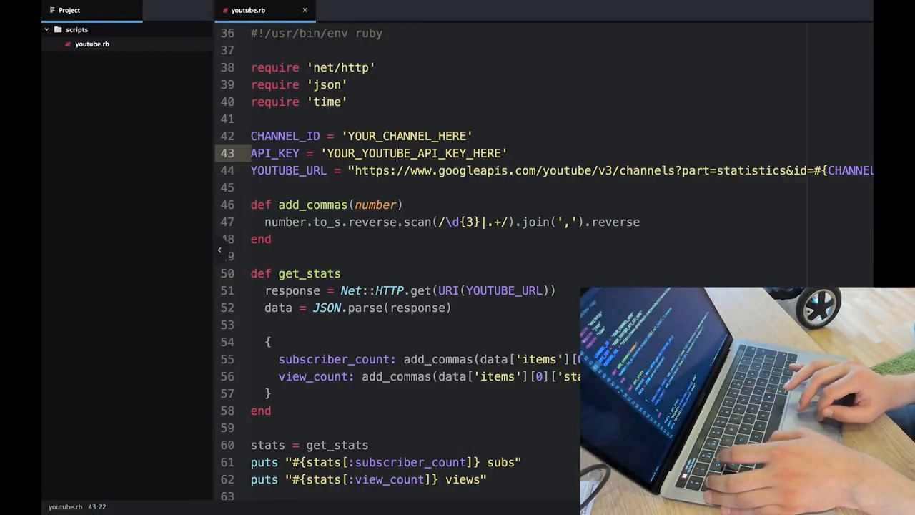
# - Comment out youtube.rb from the require statements through the final puts lines
pyautogui.doubleClick(404, 136)
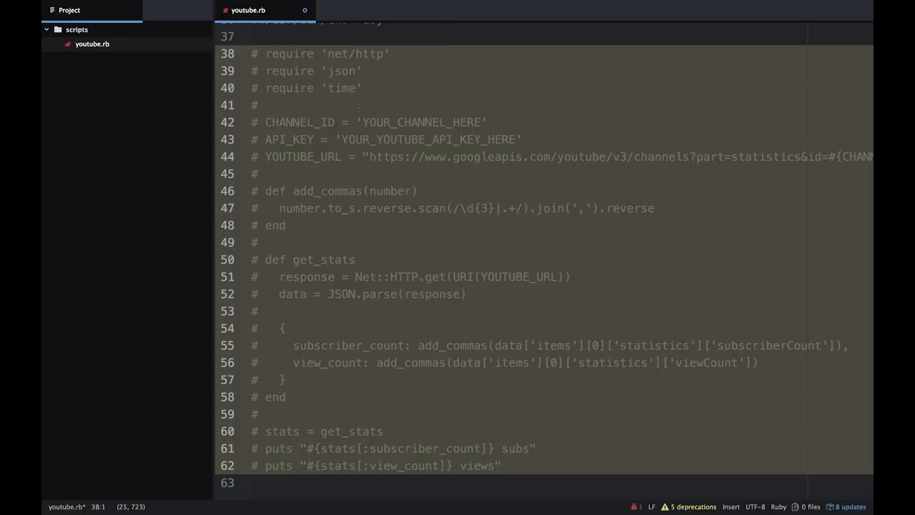
# - Add a line puts "123 " with a tennis-ball emoji above the commented-out code
pyautogui.write('p')
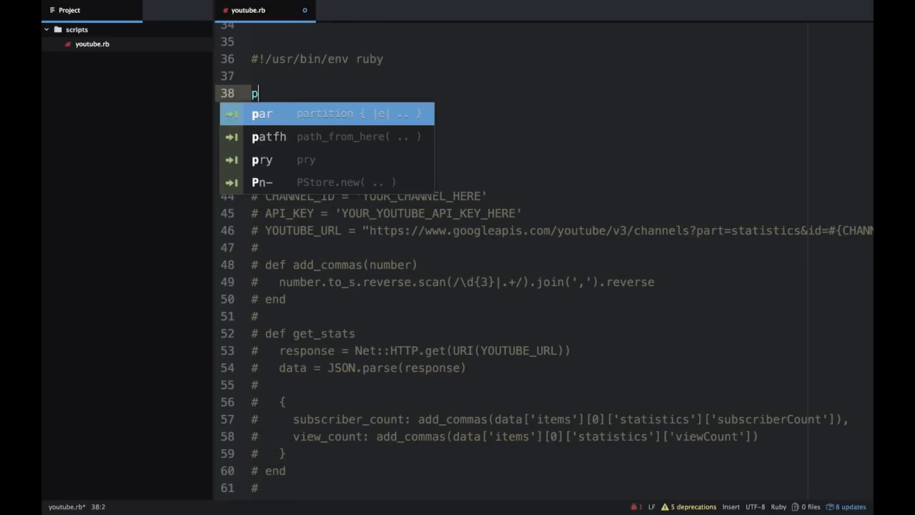
pyautogui.write('uts')
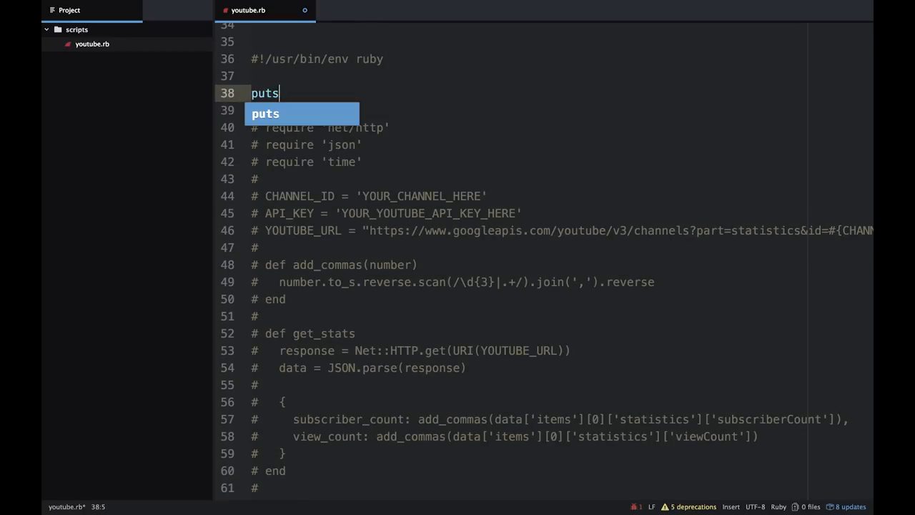
pyautogui.write('"123"')
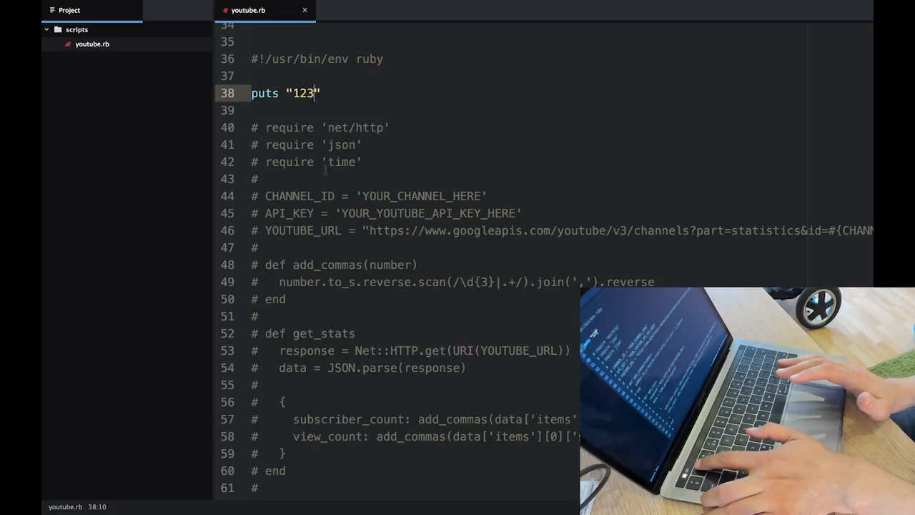
pyautogui.write('" "')
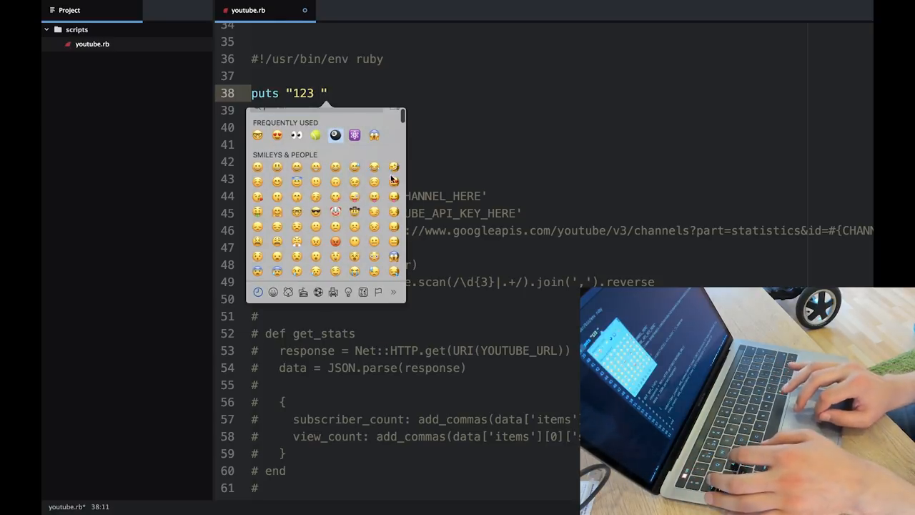
pyautogui.click(314, 135)
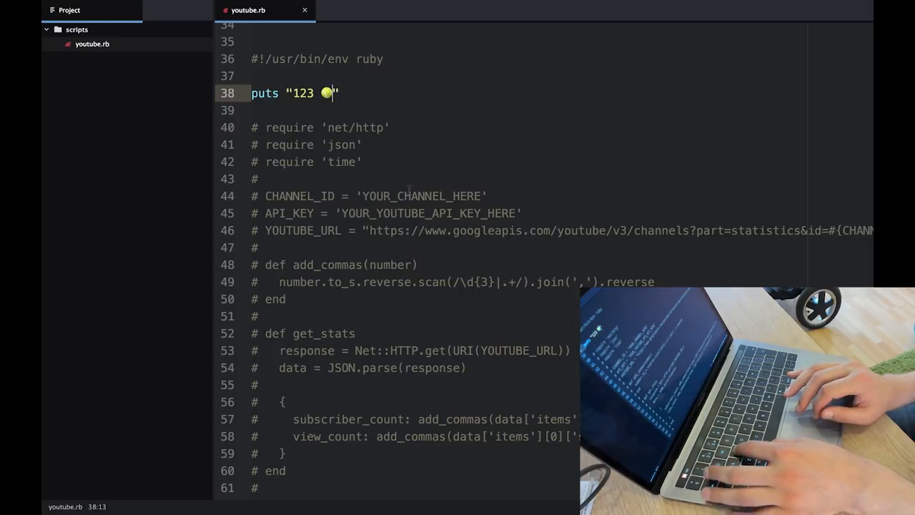